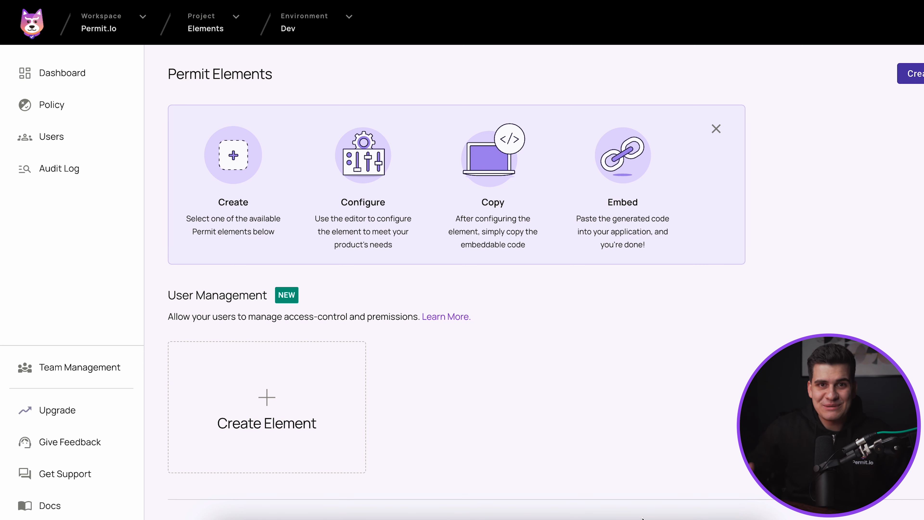
mouse_move(277, 401)
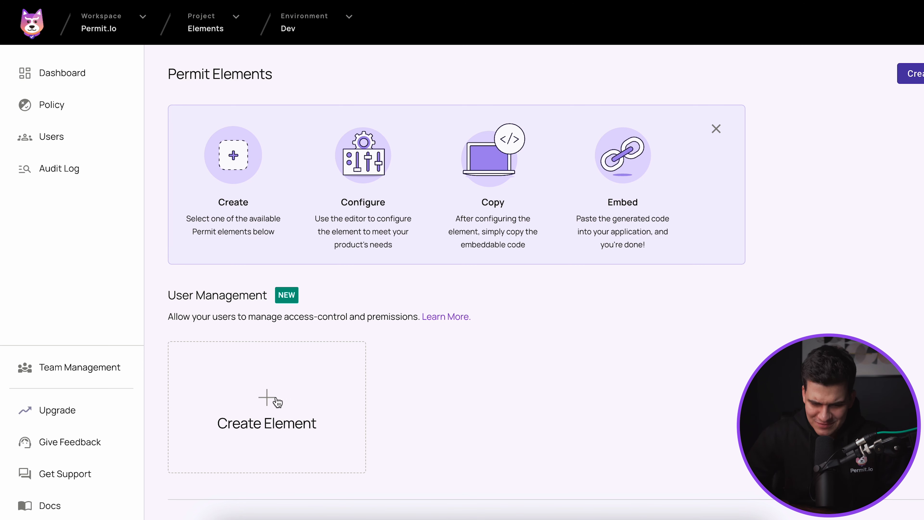
Start a new User Management element from the Permit Elements page.
click(266, 407)
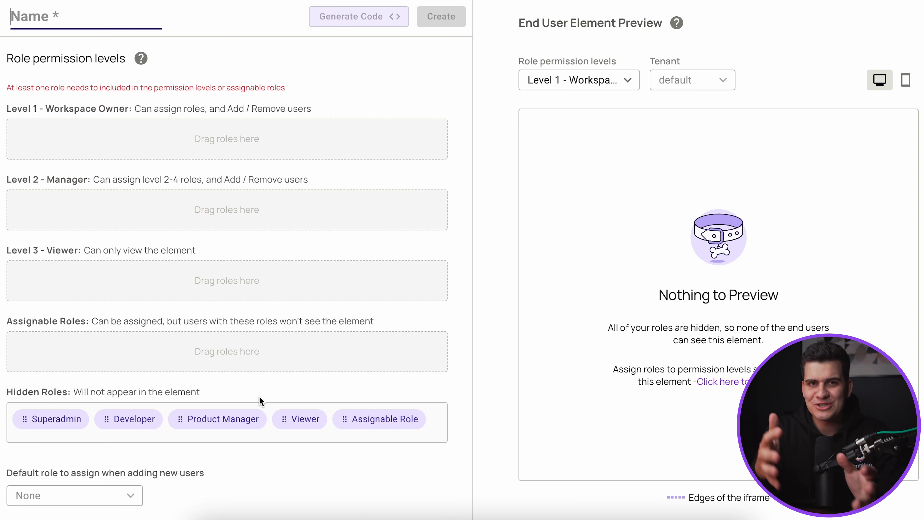
mouse_move(567, 52)
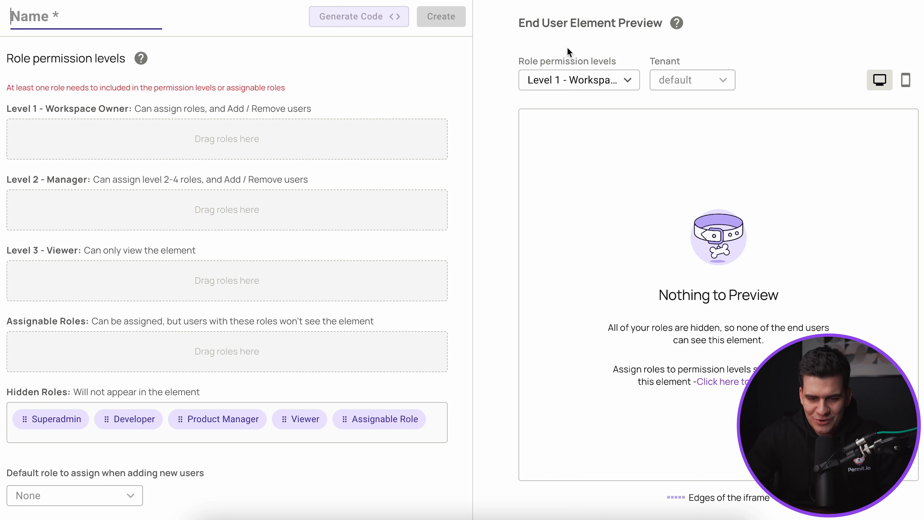
mouse_move(835, 322)
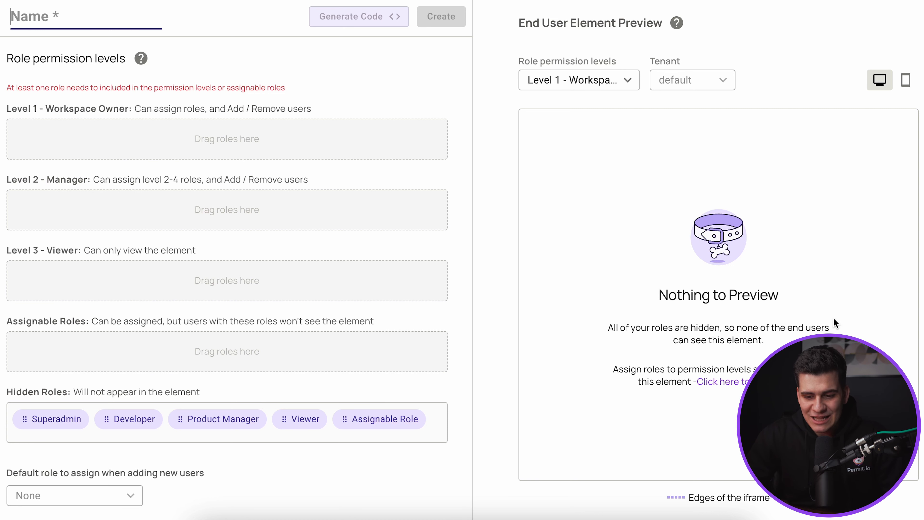
click(578, 79)
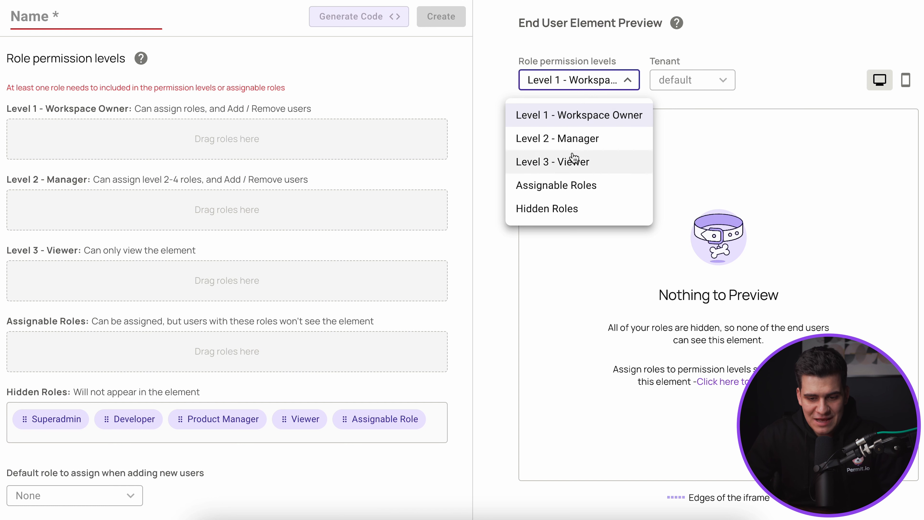
mouse_move(281, 354)
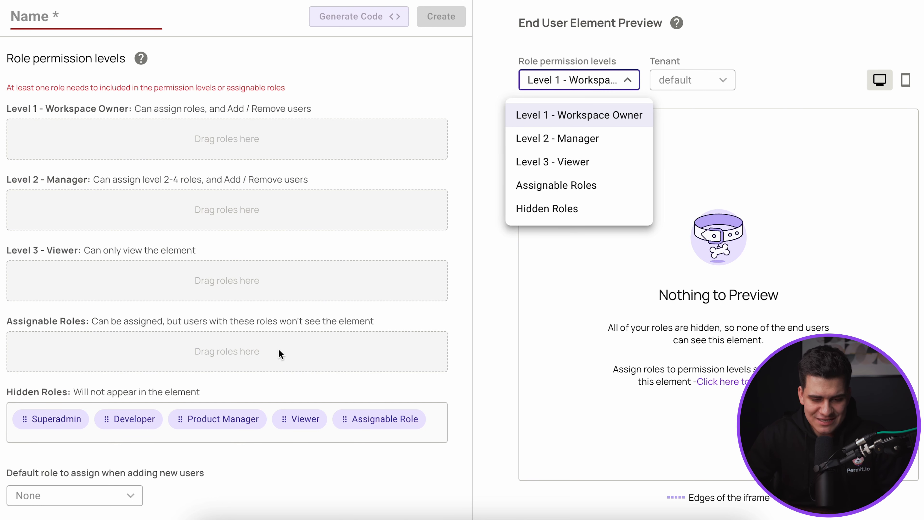
mouse_move(695, 88)
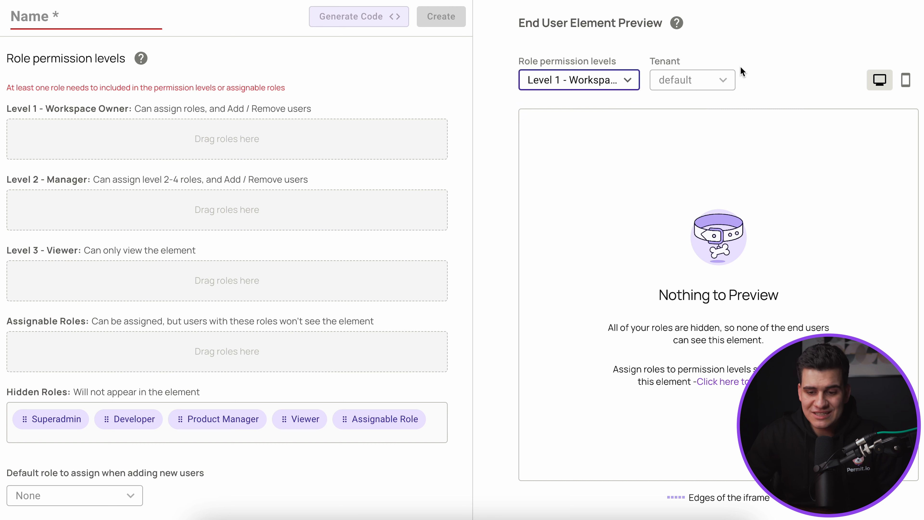
mouse_move(740, 124)
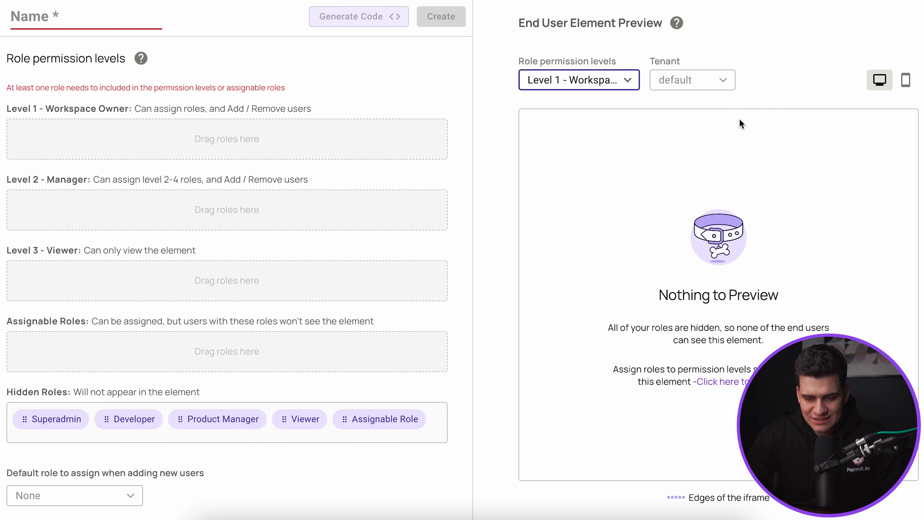
mouse_move(755, 106)
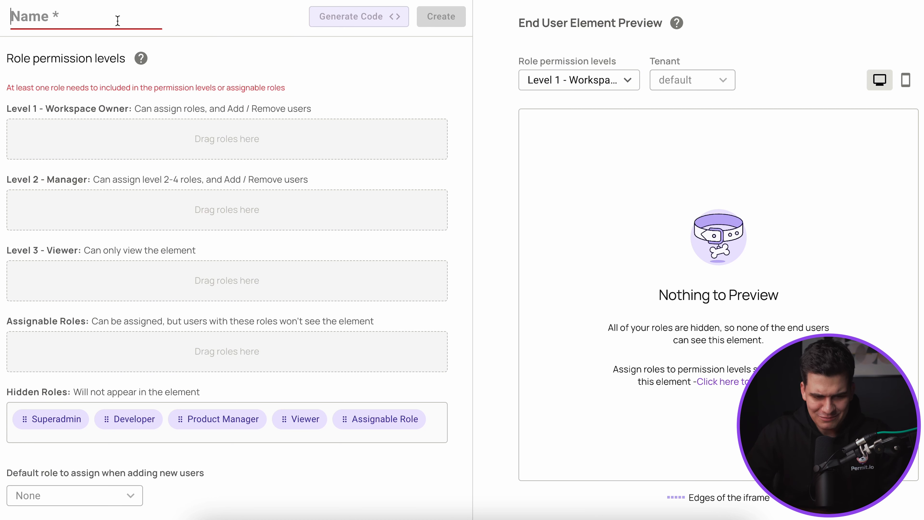
Name the new element 'User Management'.
text(User)
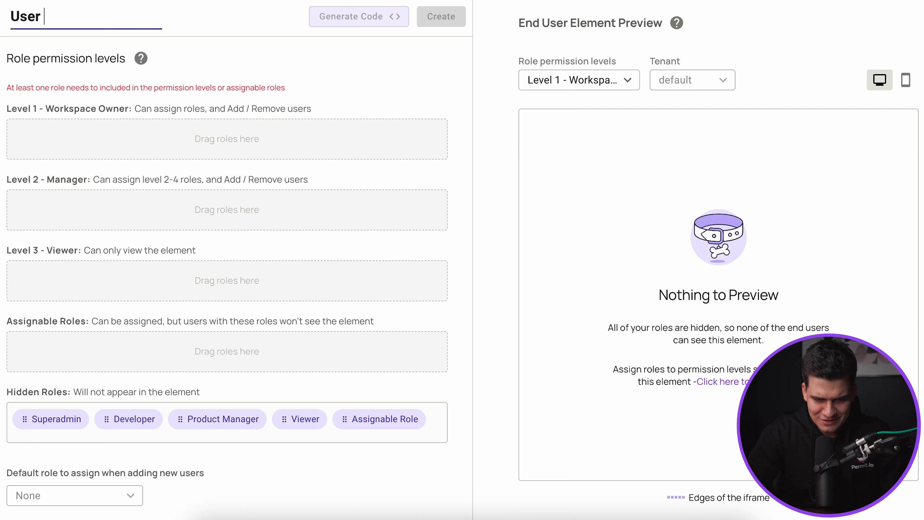
text(Management)
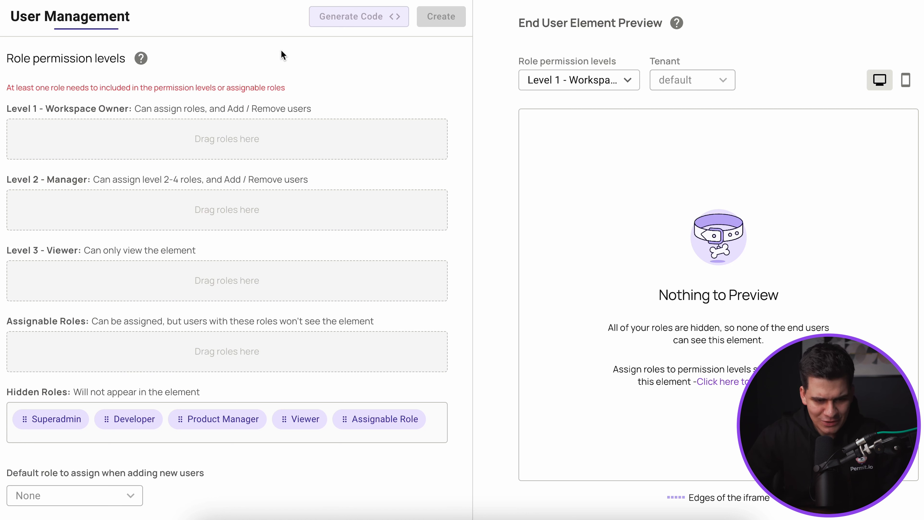
mouse_move(502, 411)
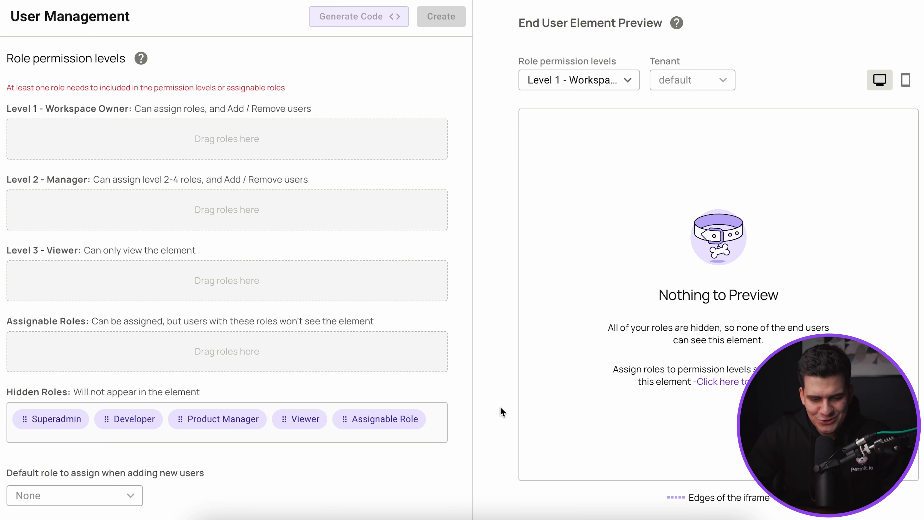
mouse_move(273, 369)
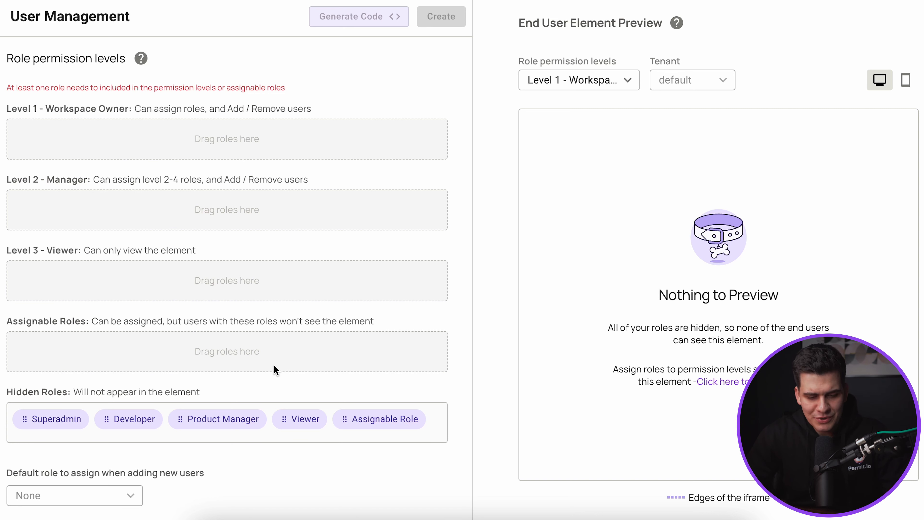
mouse_move(214, 377)
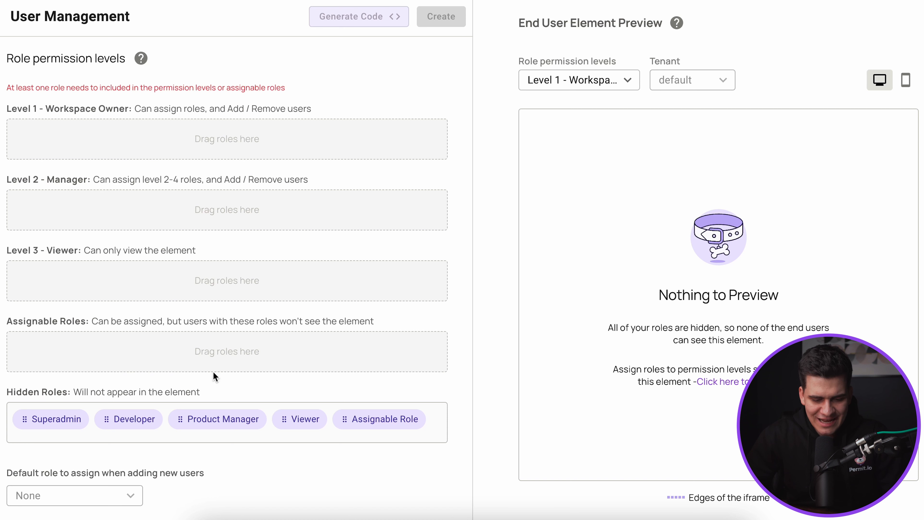
mouse_move(357, 465)
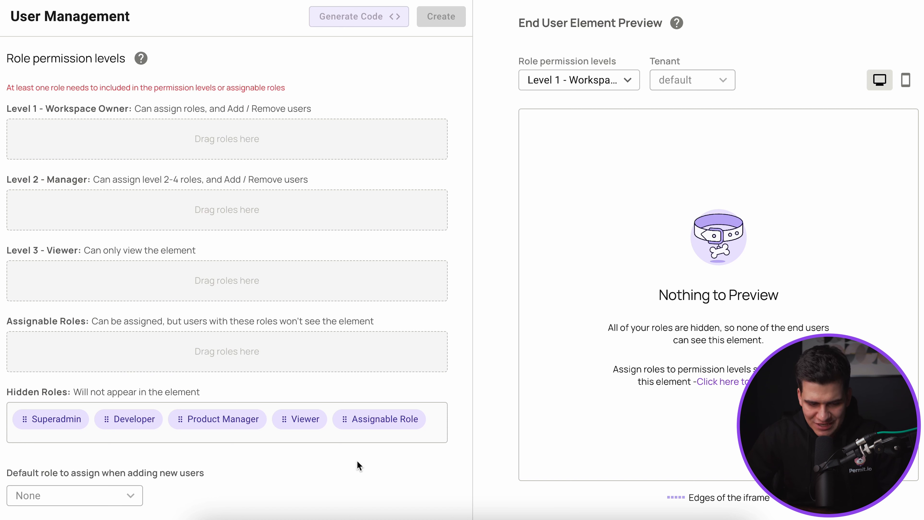
mouse_move(280, 463)
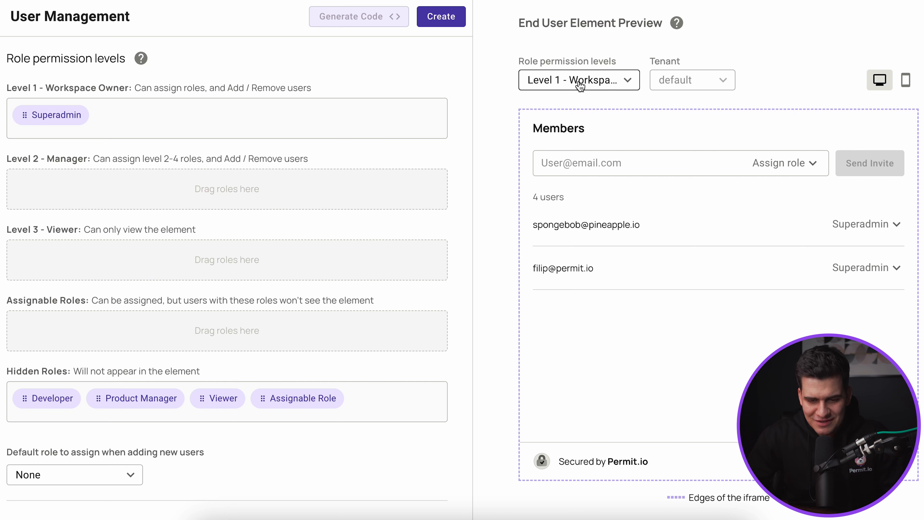
mouse_move(542, 98)
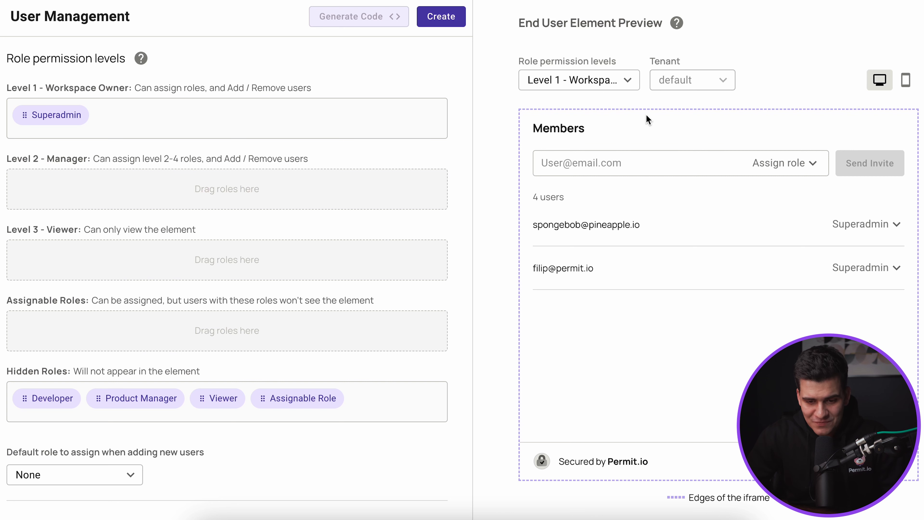
mouse_move(876, 94)
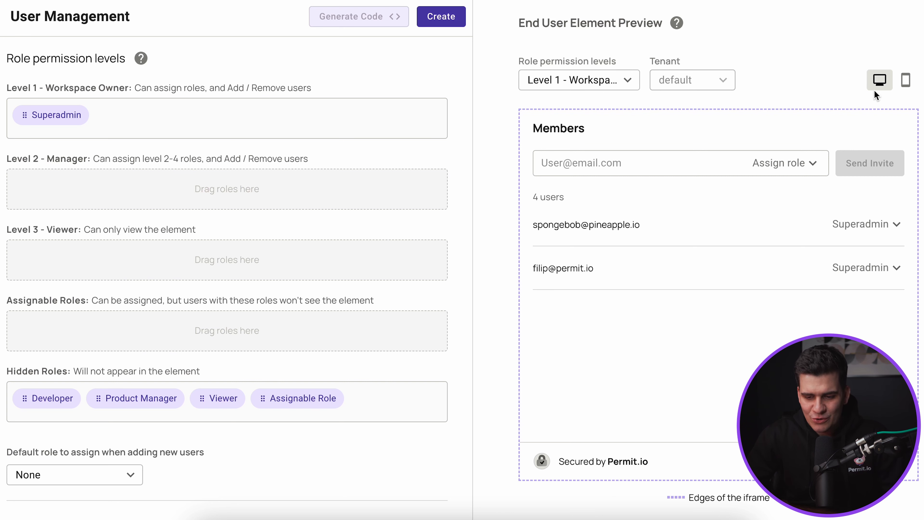
mouse_move(511, 491)
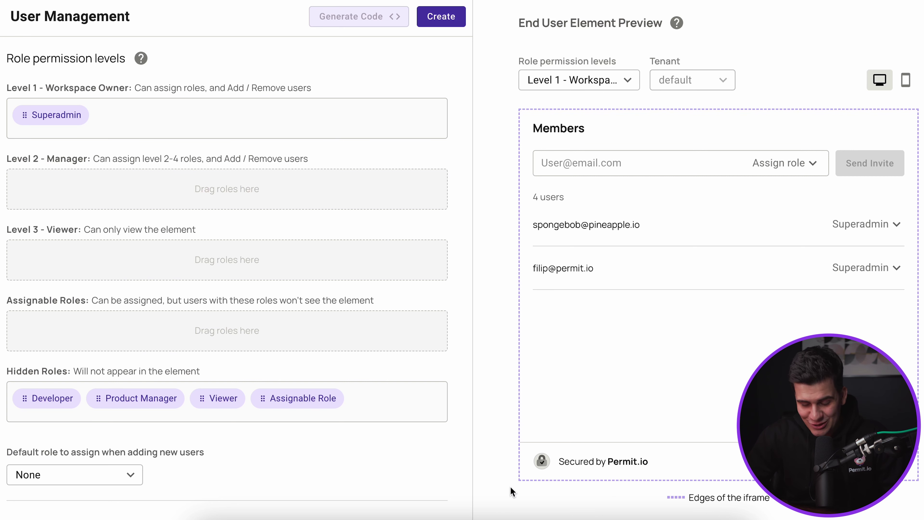
mouse_move(68, 121)
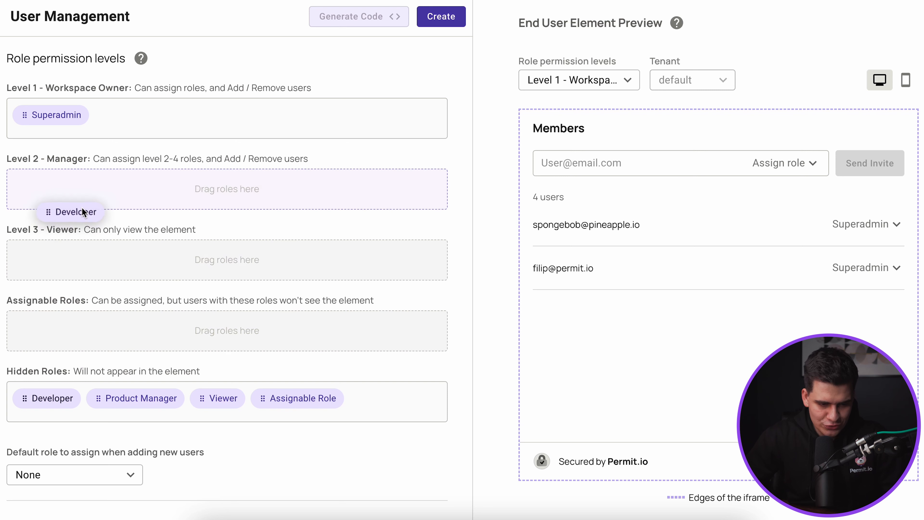
Assign the Developer role to Level 2 - Manager.
drag(70, 211, 68, 188)
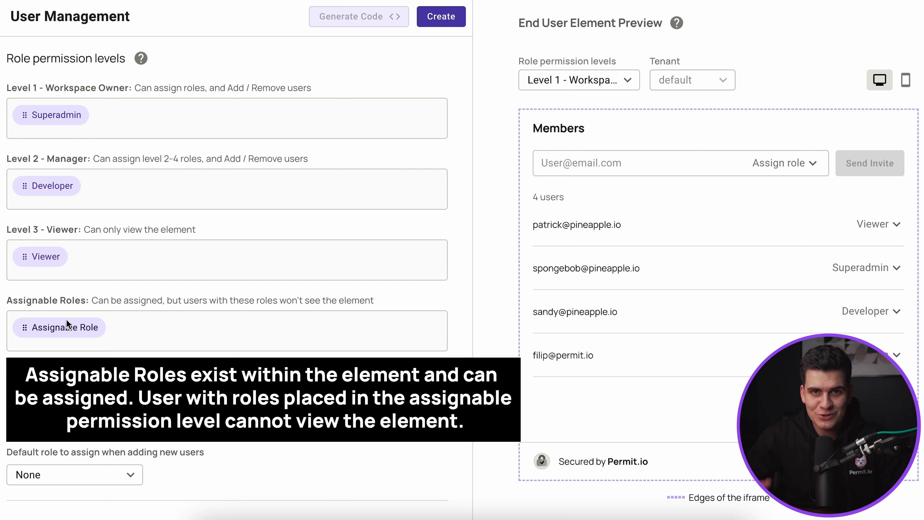
mouse_move(74, 343)
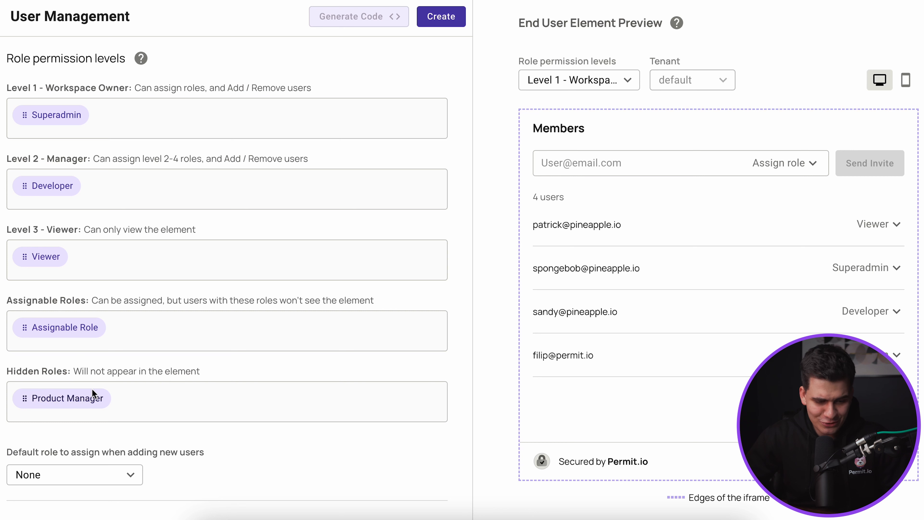
mouse_move(75, 408)
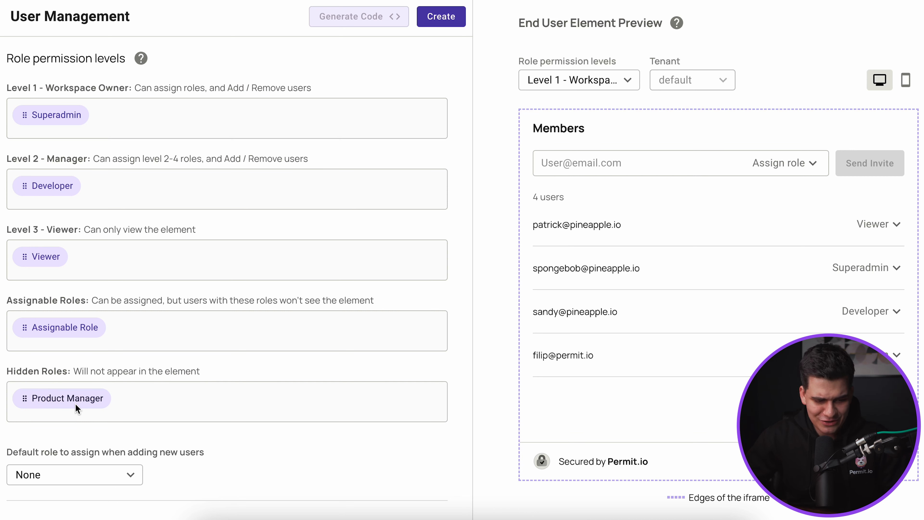
mouse_move(92, 413)
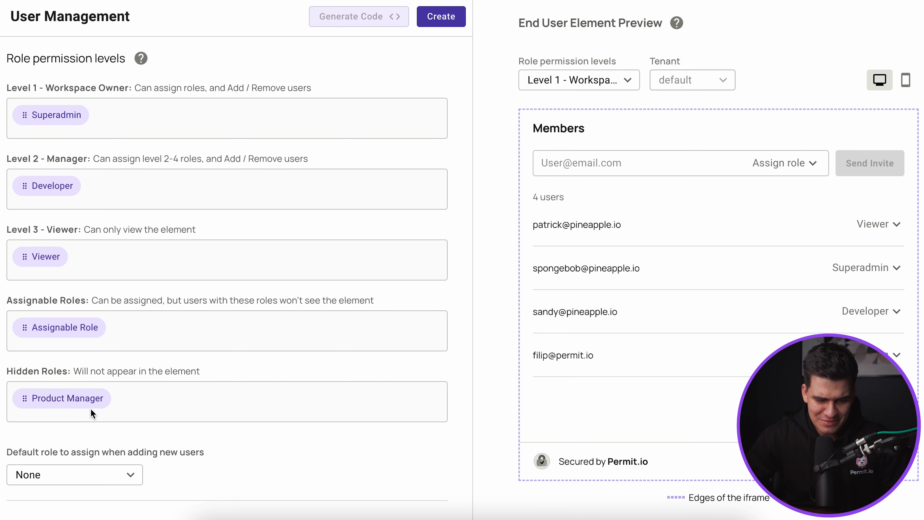
mouse_move(32, 279)
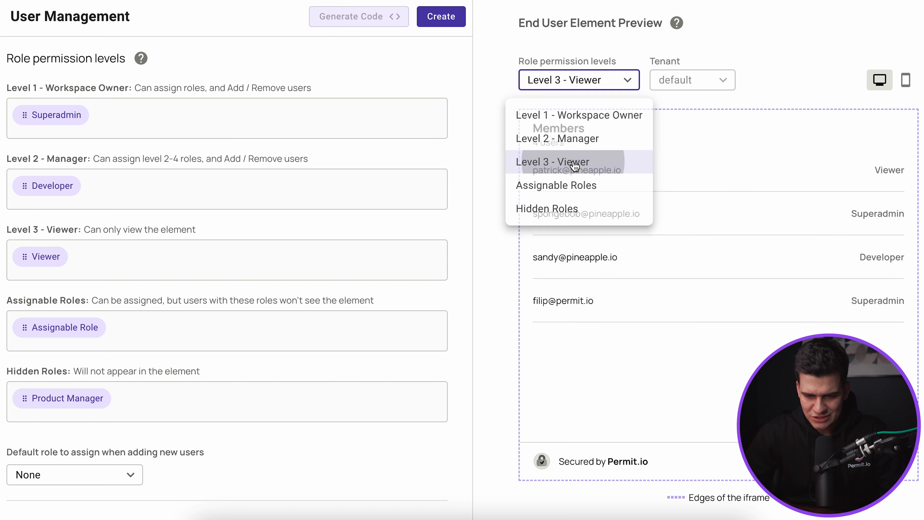
Preview the element as Level 3 - Viewer, then as Level 2 - Manager.
click(552, 162)
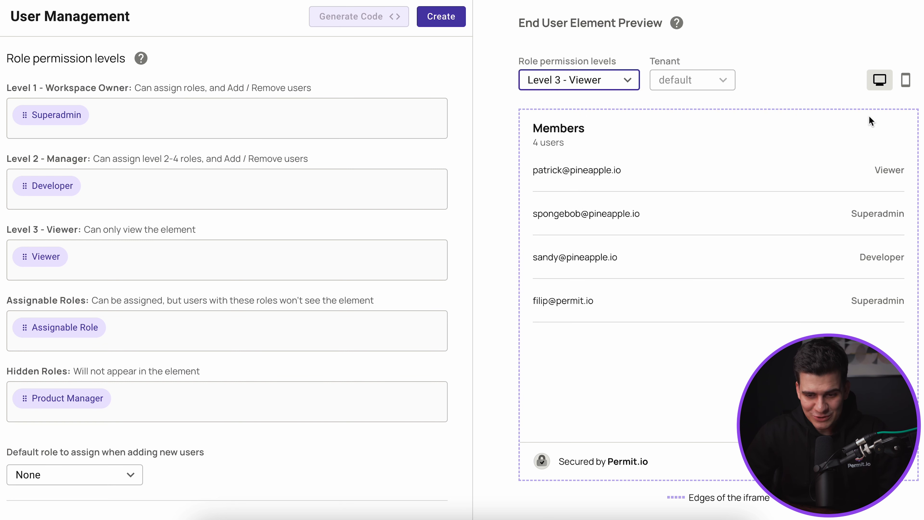
mouse_move(716, 104)
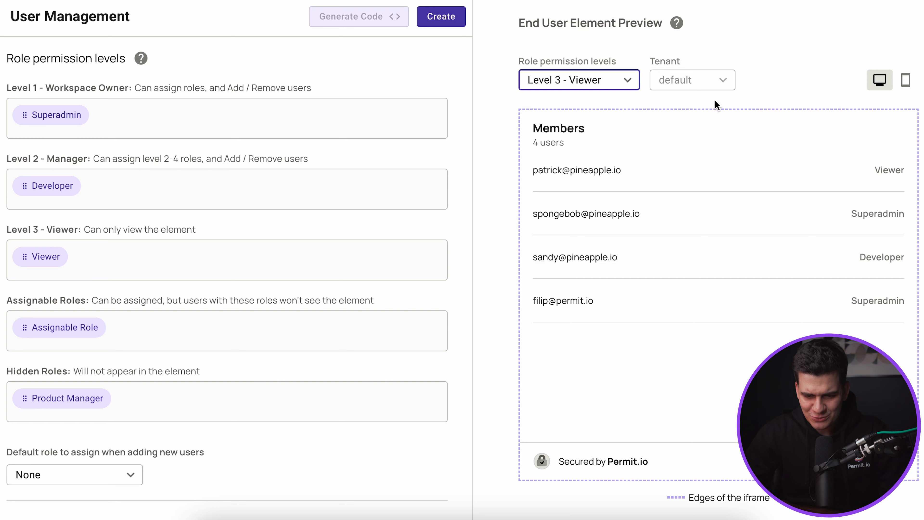
mouse_move(649, 203)
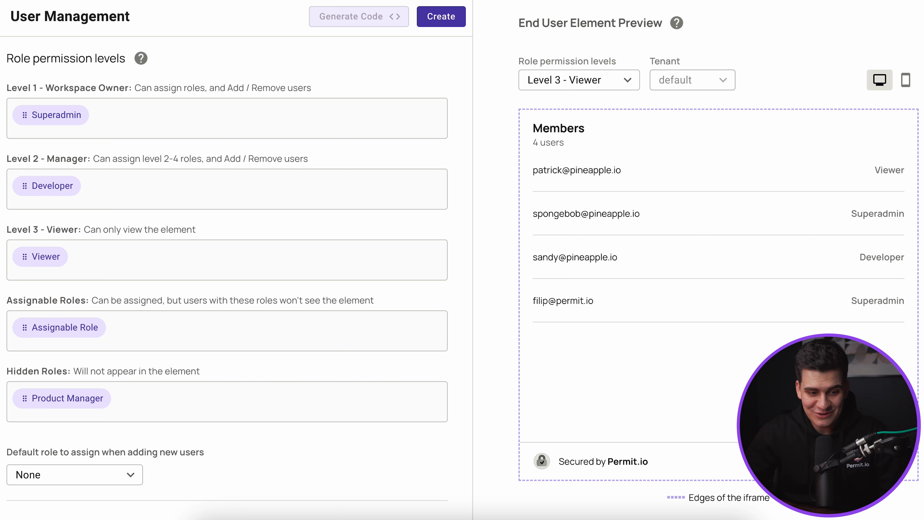
click(578, 79)
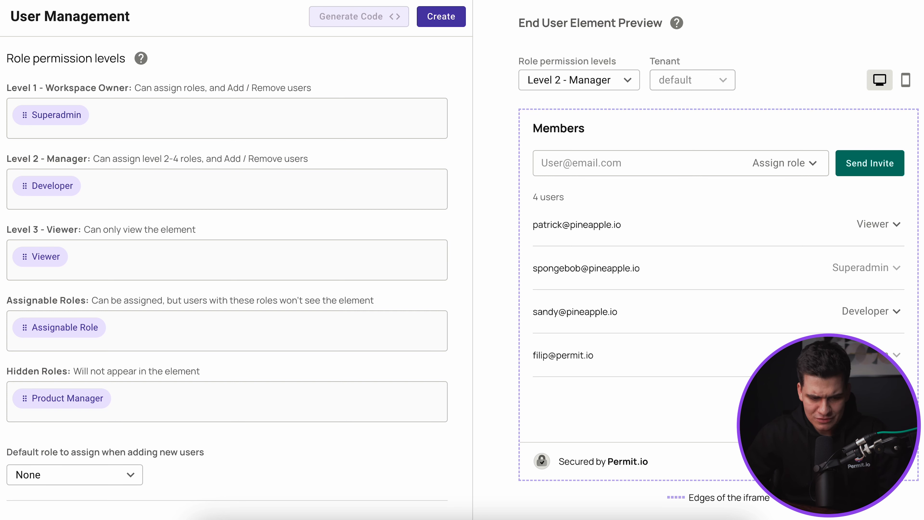
mouse_move(656, 181)
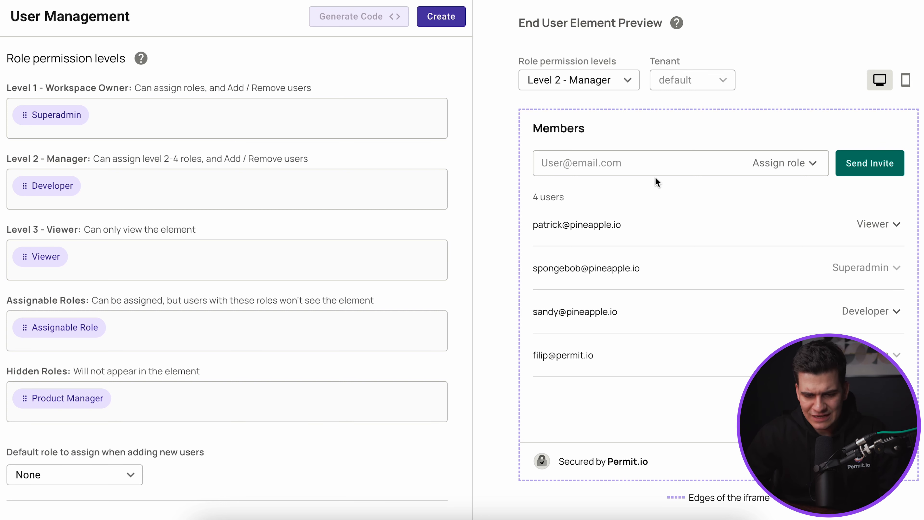
Make Developer the default role for new users and keep the element title shown in Theming.
scroll(down, 3)
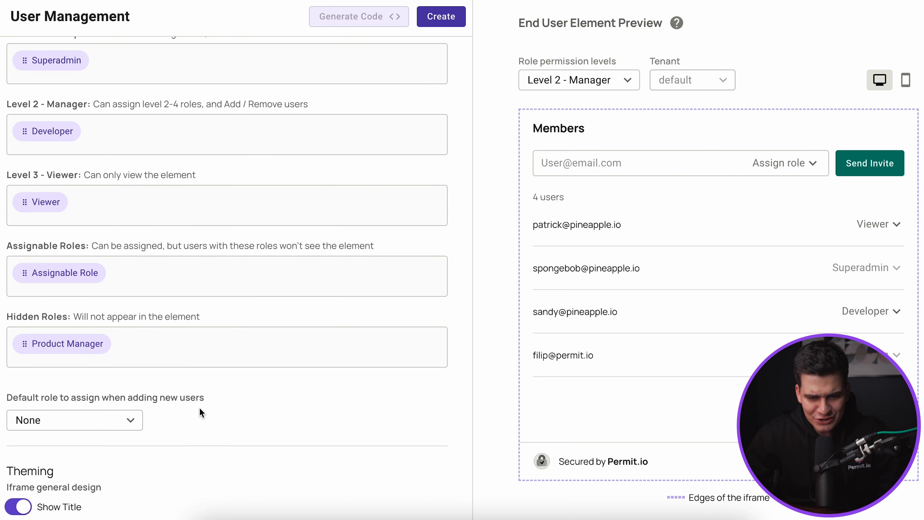
scroll(down, 3)
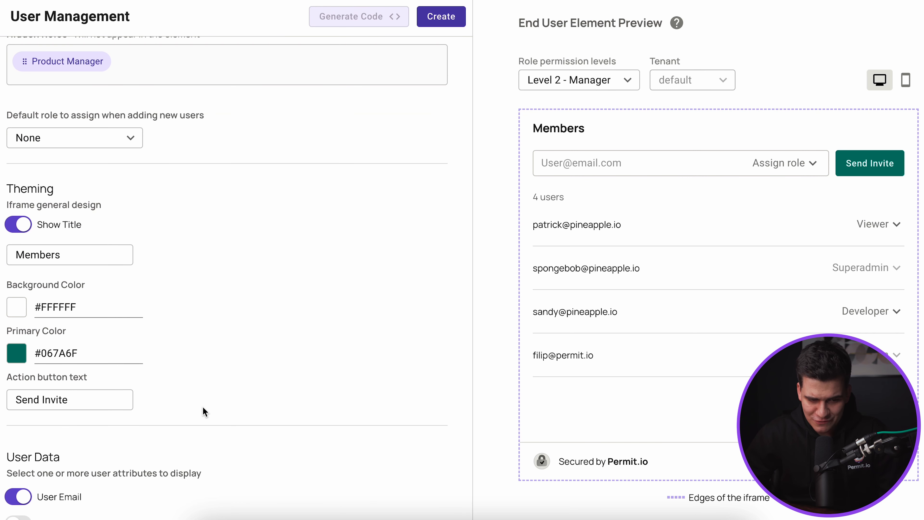
mouse_move(136, 137)
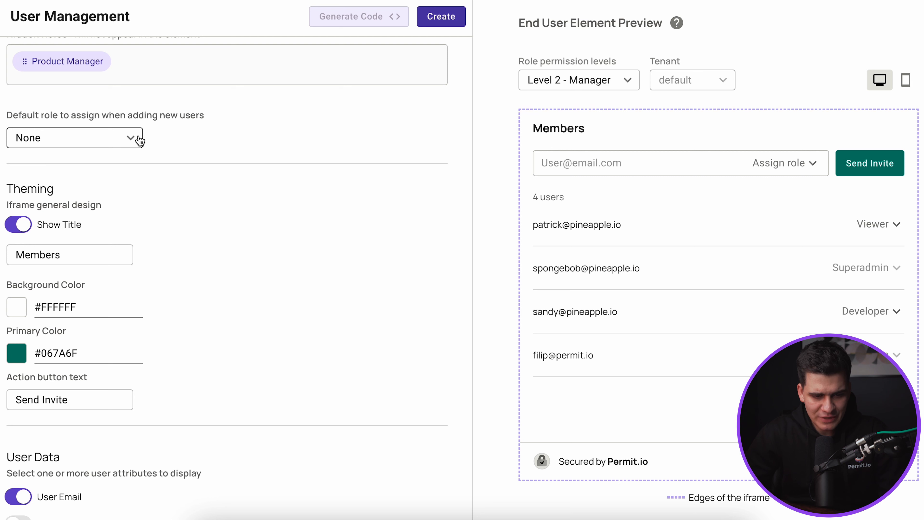
mouse_move(39, 133)
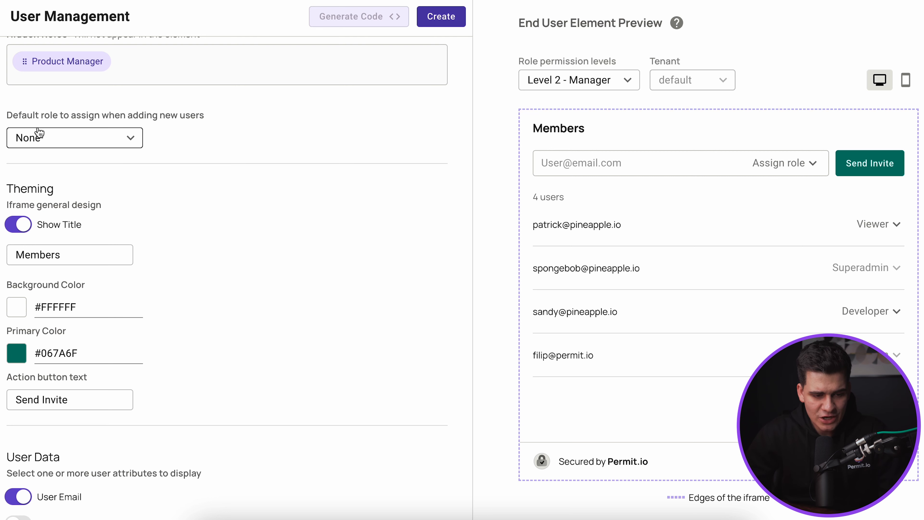
click(74, 137)
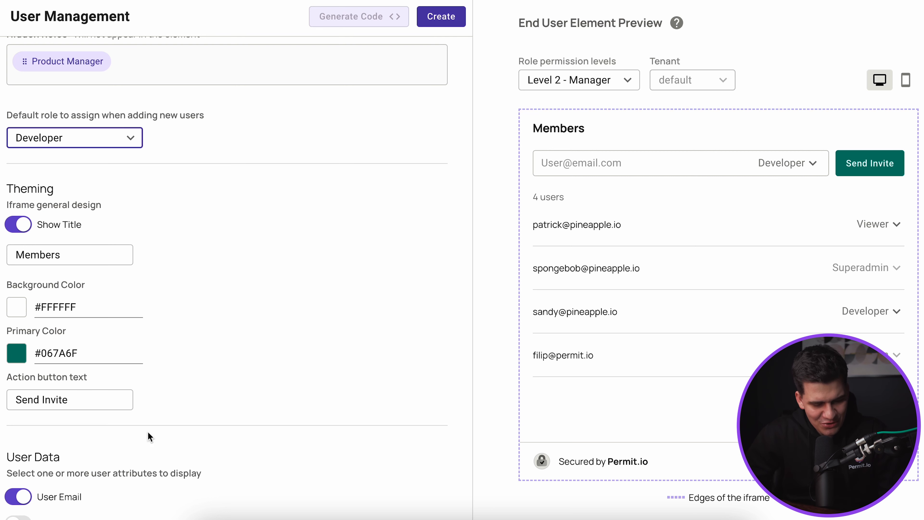
click(19, 225)
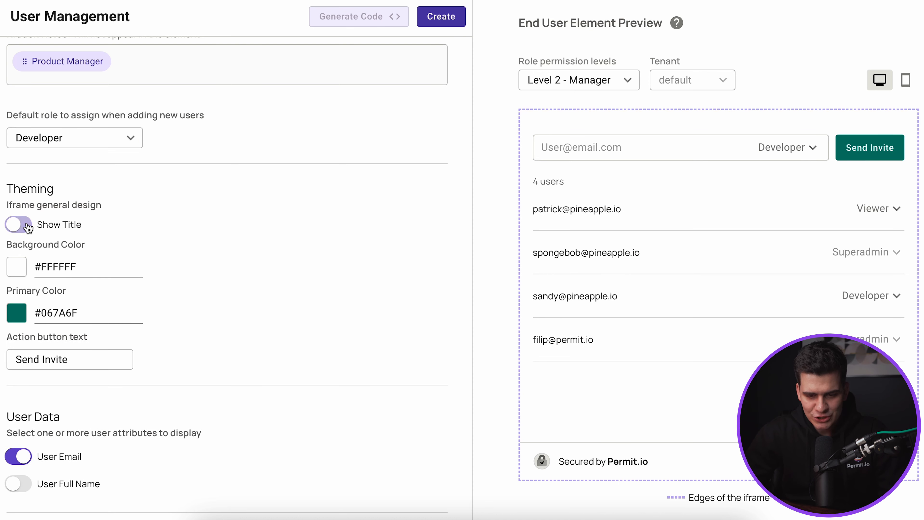
click(18, 223)
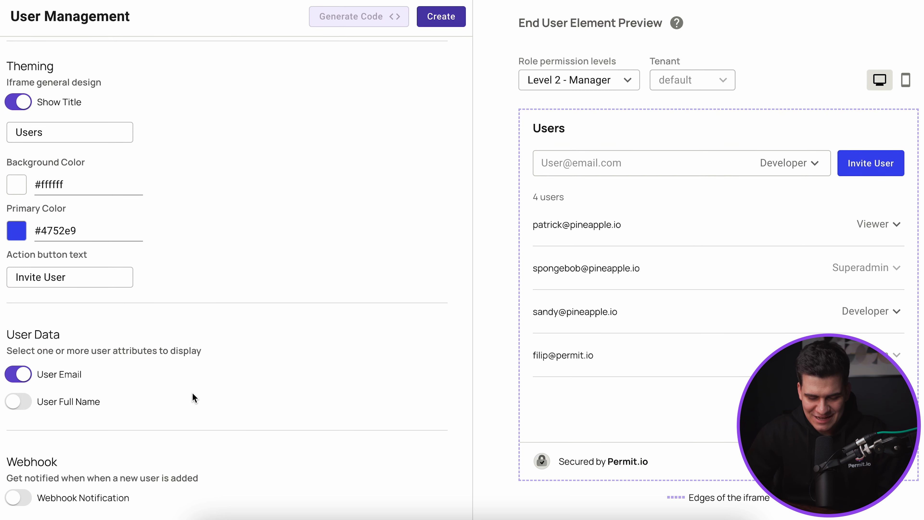
mouse_move(637, 234)
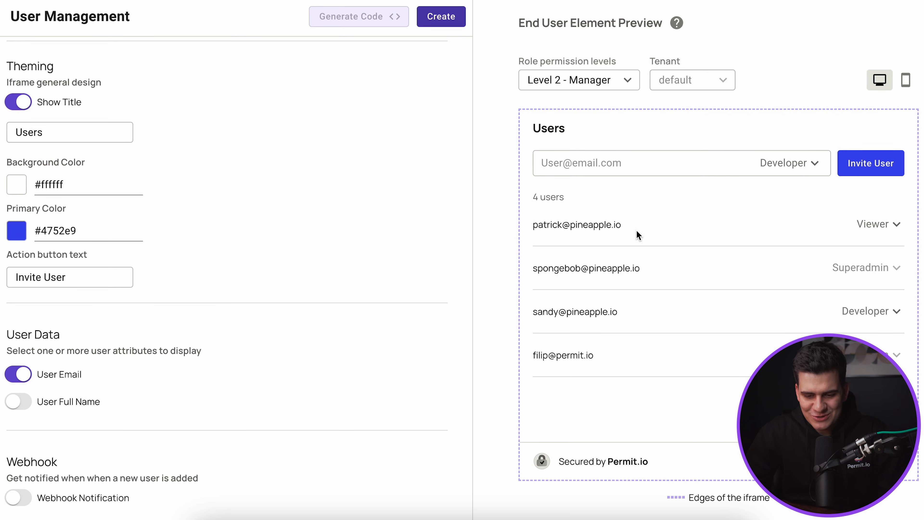
mouse_move(628, 228)
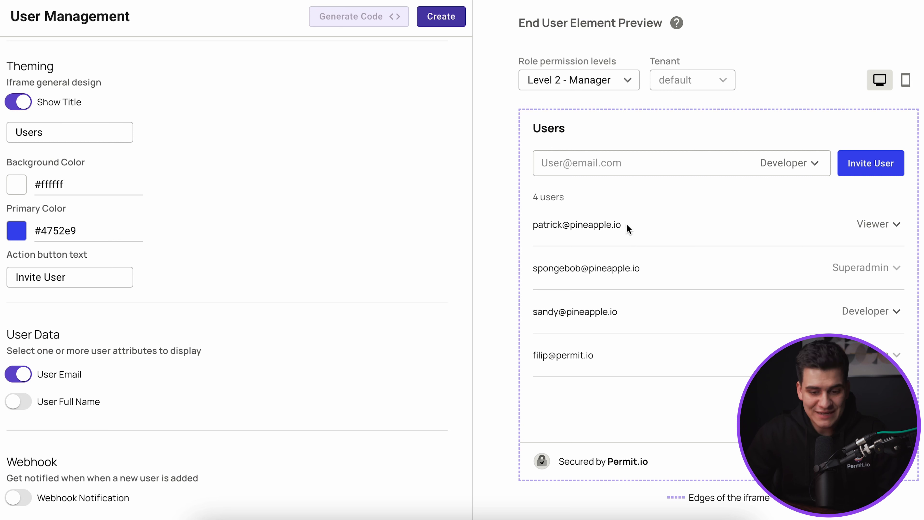
mouse_move(128, 338)
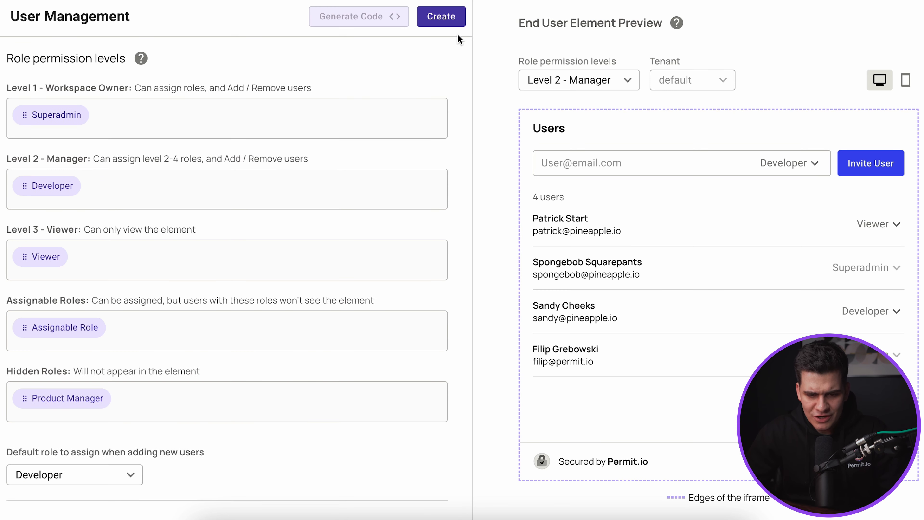
mouse_move(474, 169)
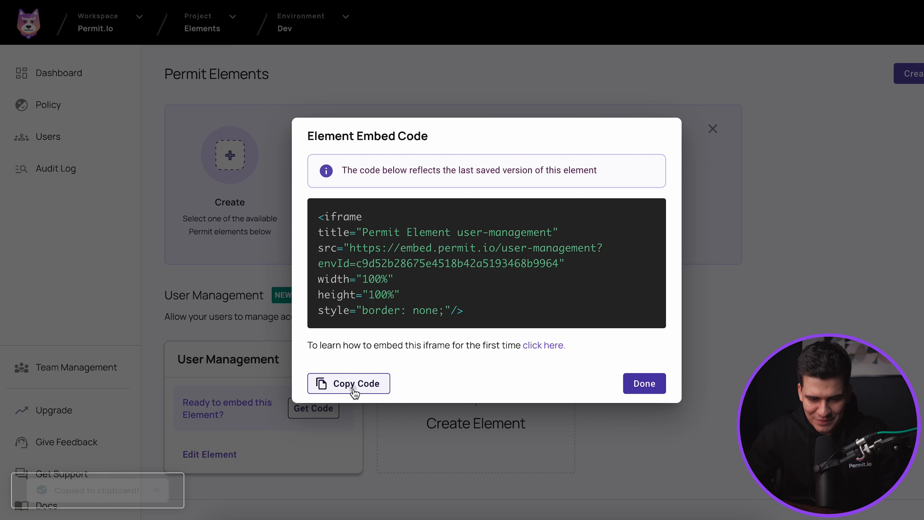
Copy the element's iframe embed code to the clipboard.
click(349, 383)
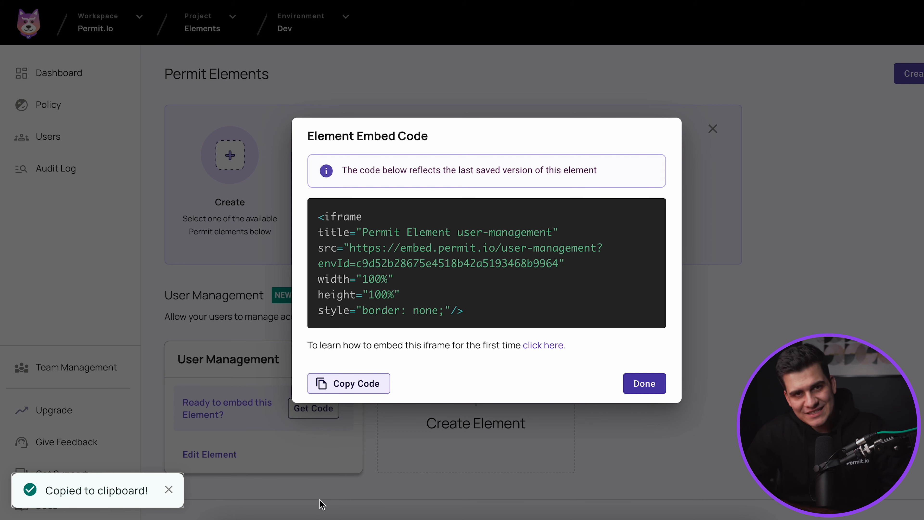